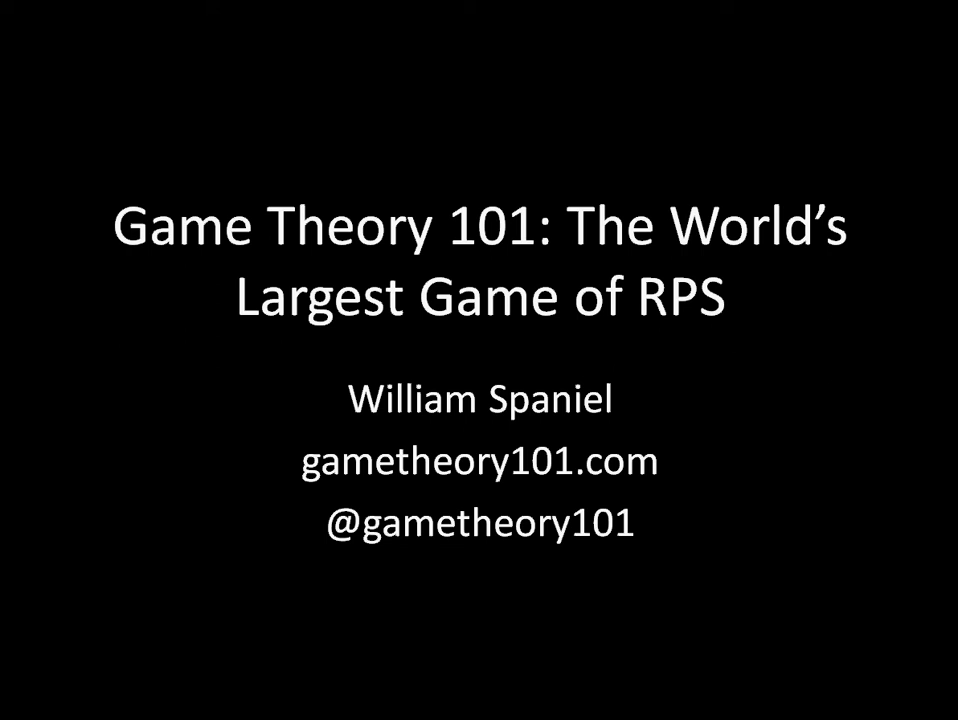
{"action": "key", "text": "Right"}
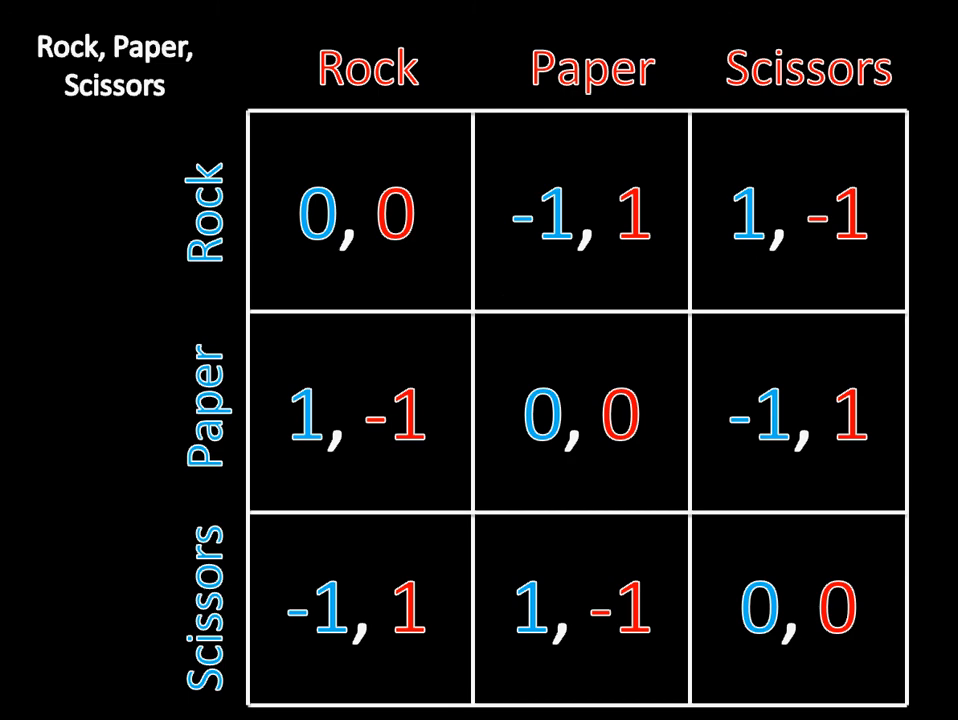